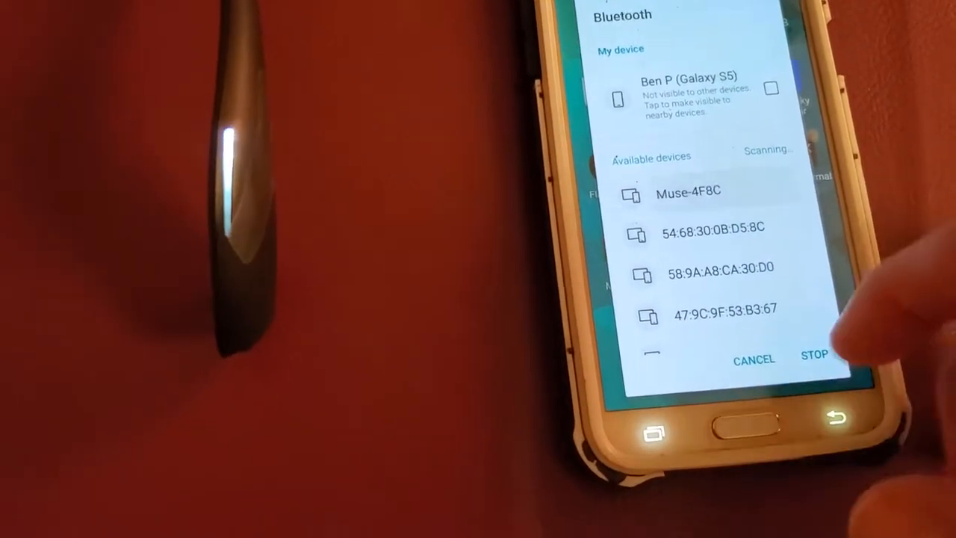
- Stop the Bluetooth device scan, leaving Muse-4F8C and Nest Cam listed as available
{"action": "left_click", "coordinate": [687, 192]}
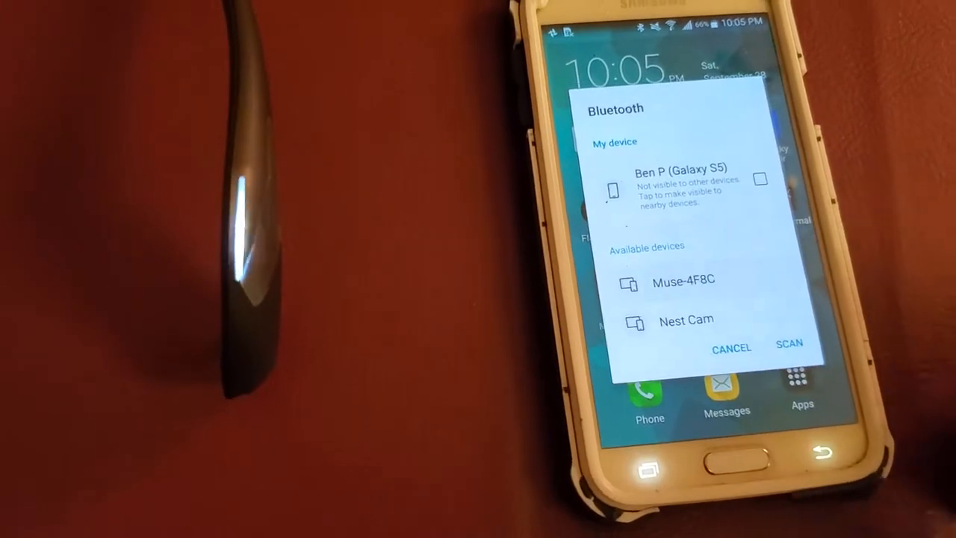
- Begin pairing the phone with the Muse-4F8C headset from the available devices
{"action": "left_click", "coordinate": [685, 281]}
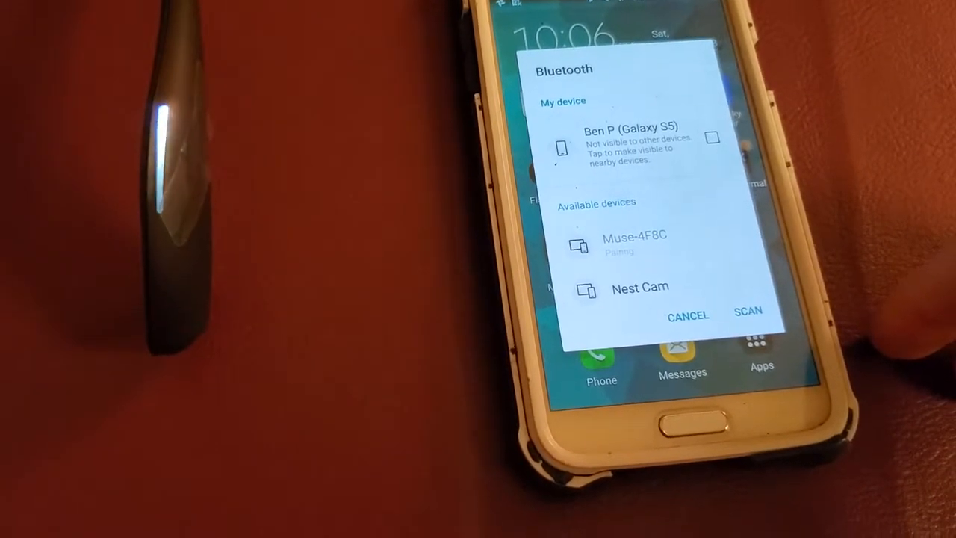
- Retry pairing with Muse-4F8C, ending in the 'Can't communicate with Muse-4F8C' message
{"action": "left_click", "coordinate": [635, 242]}
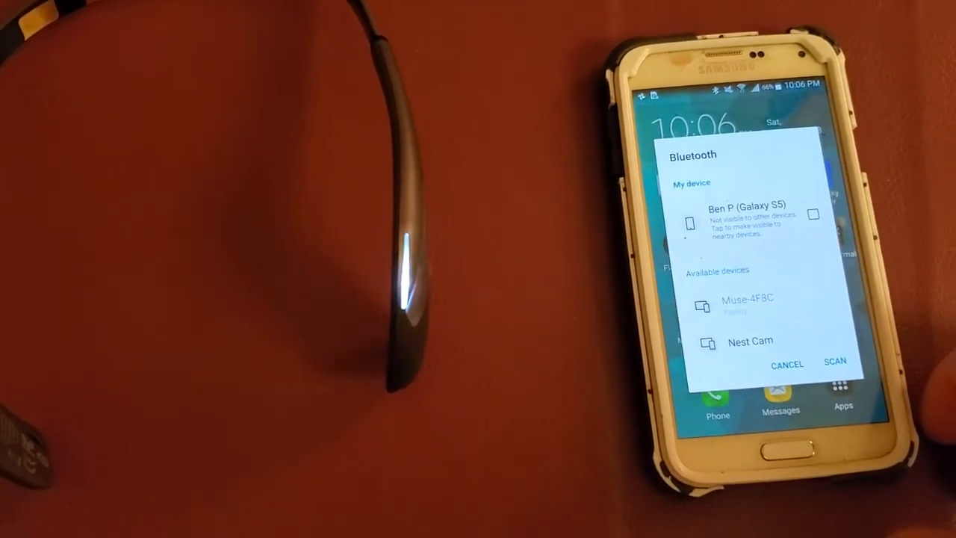
{"action": "left_click", "coordinate": [747, 299]}
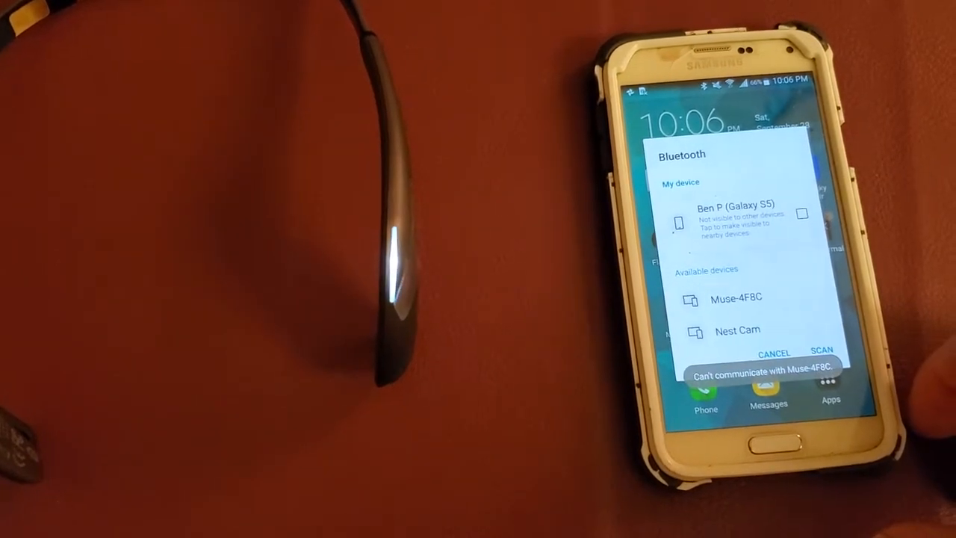